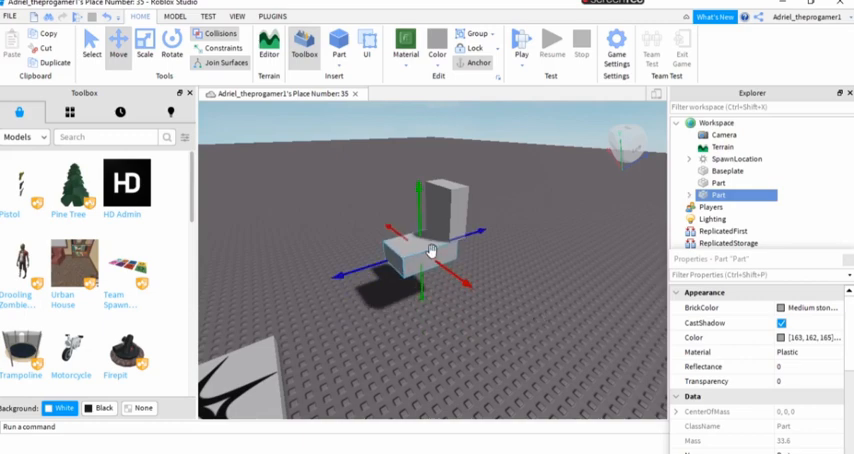
- Shape a part into the chair's seat and duplicate it for the other chair pieces
{"action": "left_click_drag", "start_coordinate": [424, 250], "coordinate": [448, 216]}
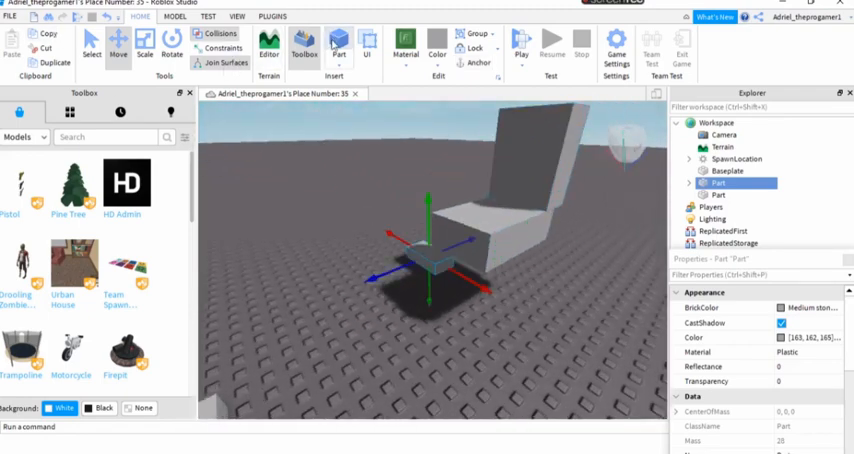
{"action": "left_click", "coordinate": [52, 62]}
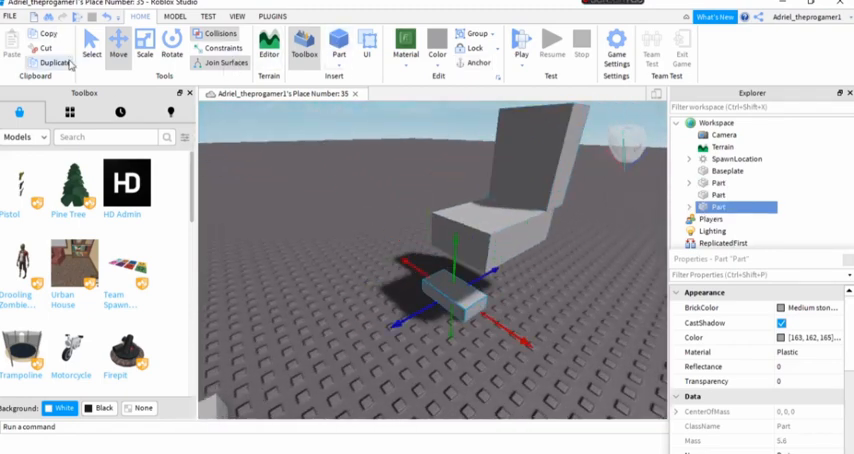
{"action": "left_click", "coordinate": [144, 48]}
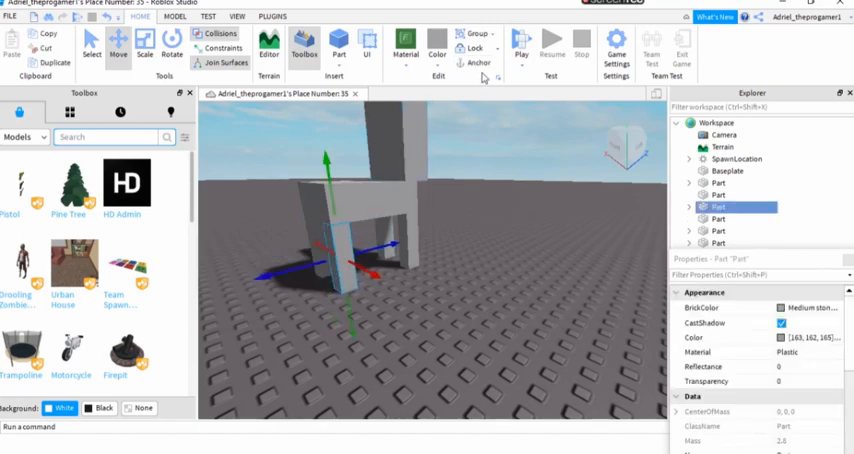
- Anchor the chair's parts in place and start a play test
{"action": "left_click", "coordinate": [720, 244]}
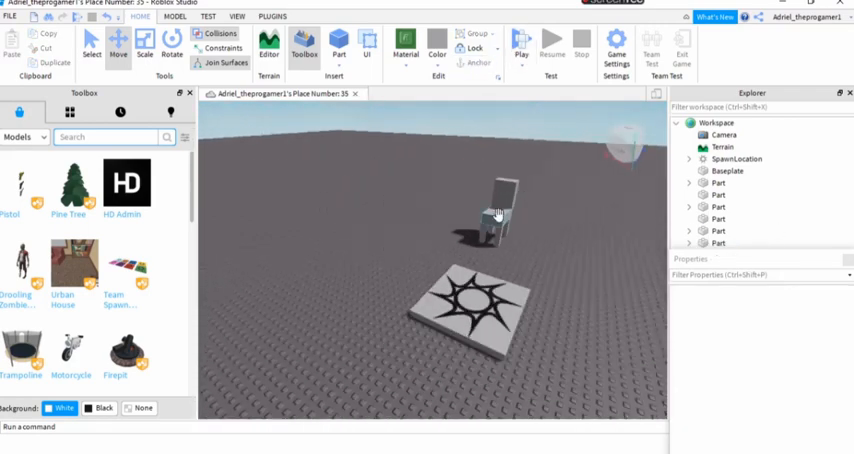
{"action": "left_click", "coordinate": [500, 210]}
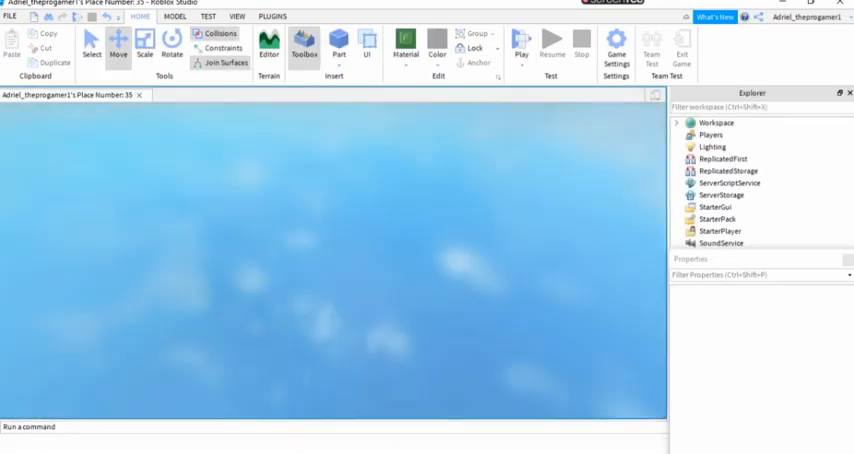
- Stop the play test to return to editing the chair
{"action": "left_click", "coordinate": [516, 52]}
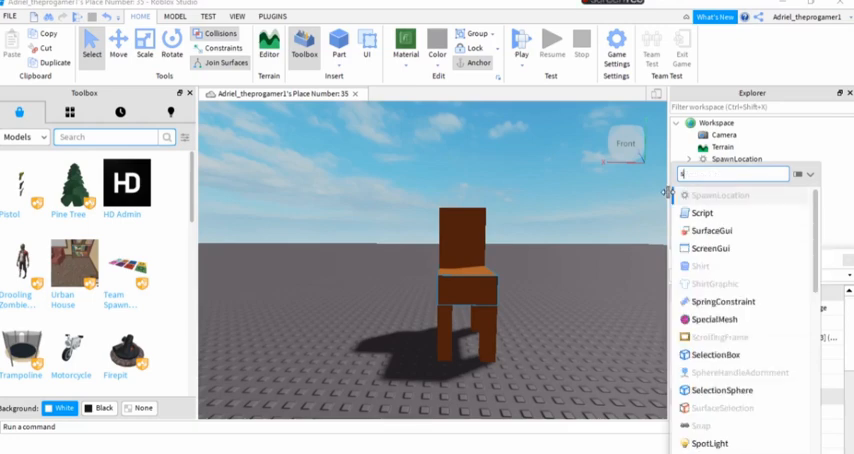
- Insert a Seat object (searching 'se') and move it onto the chair's seat block
{"action": "type", "text": "se"}
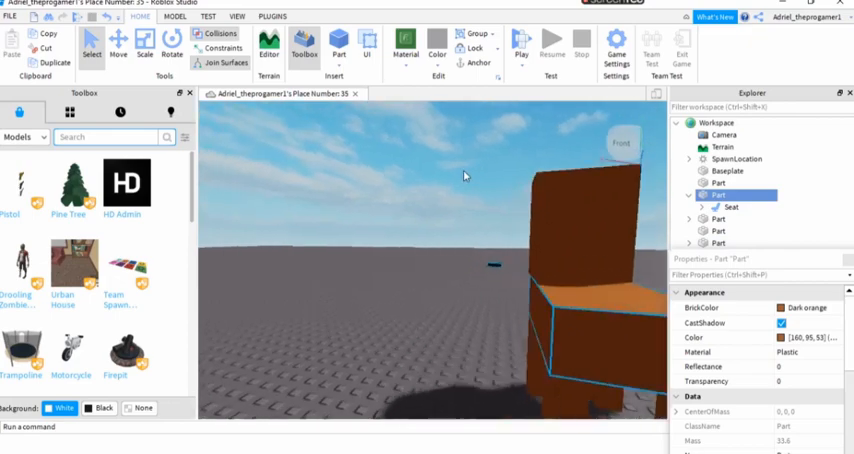
{"action": "left_click", "coordinate": [732, 206]}
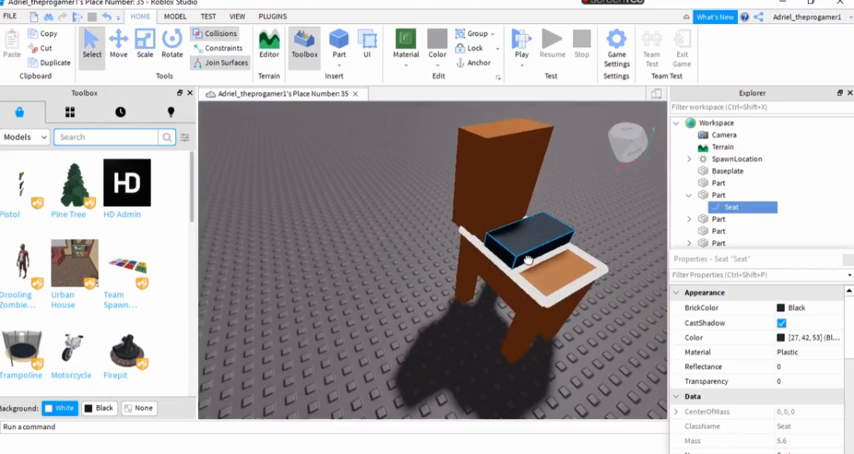
{"action": "left_click", "coordinate": [536, 256]}
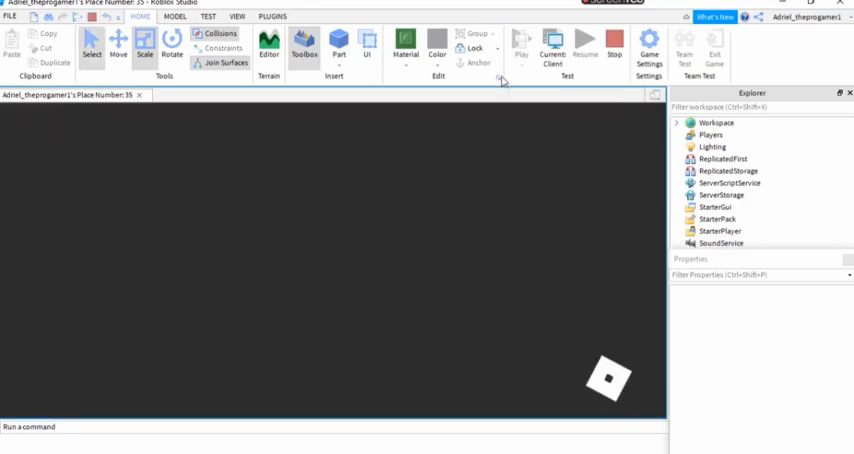
- Start a play test to try sitting on the chair
{"action": "left_click", "coordinate": [520, 50]}
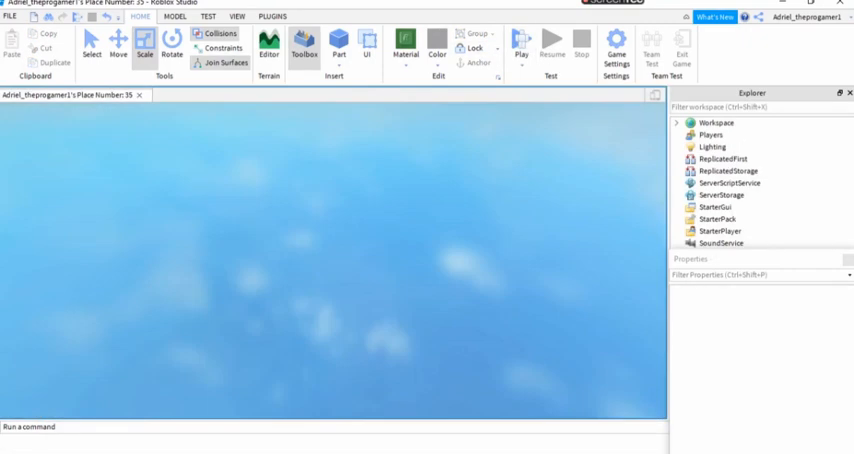
{"action": "left_click", "coordinate": [518, 50]}
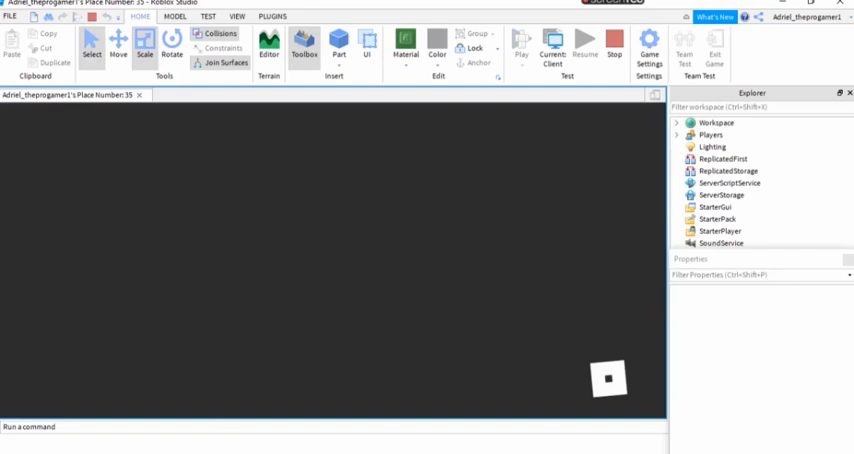